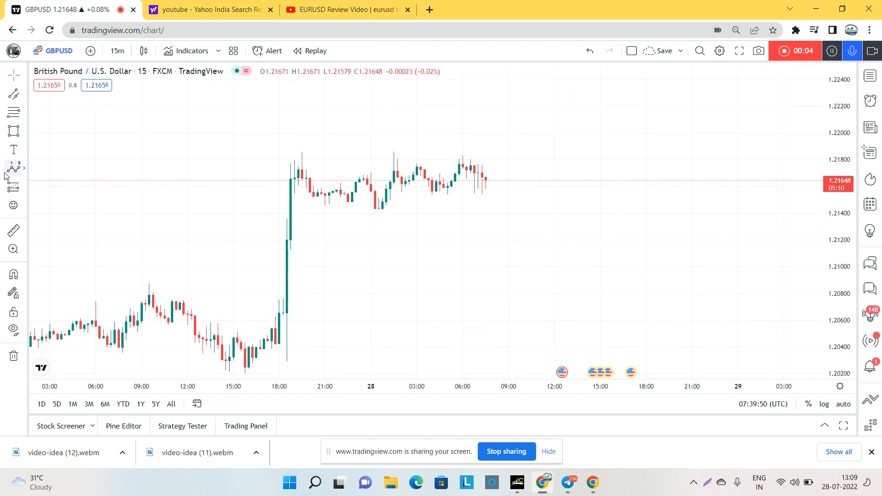
mouse_move(229, 362)
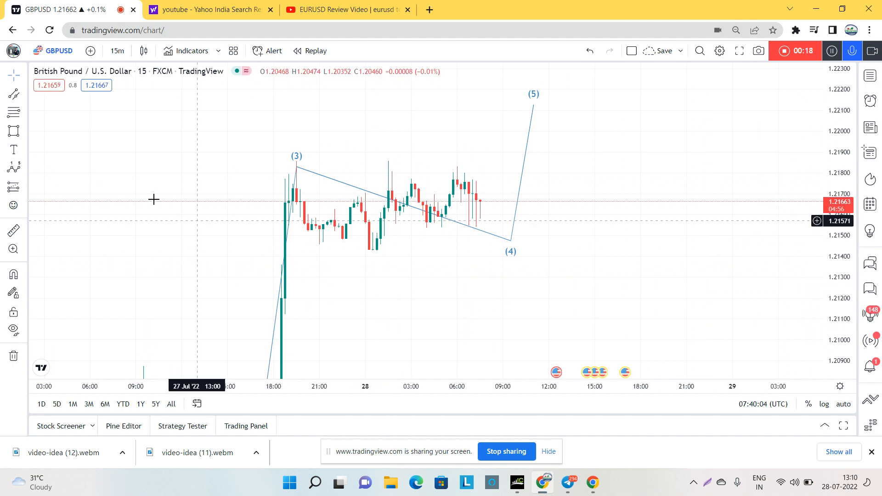
mouse_move(563, 354)
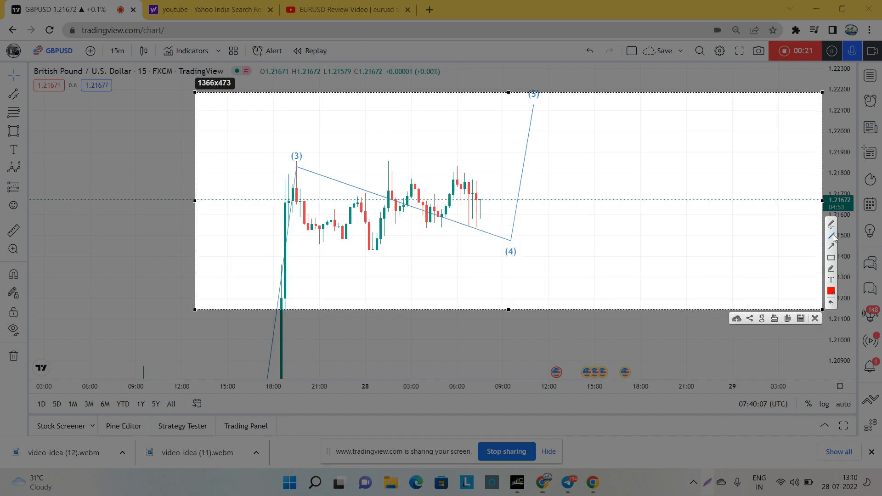
mouse_move(297, 167)
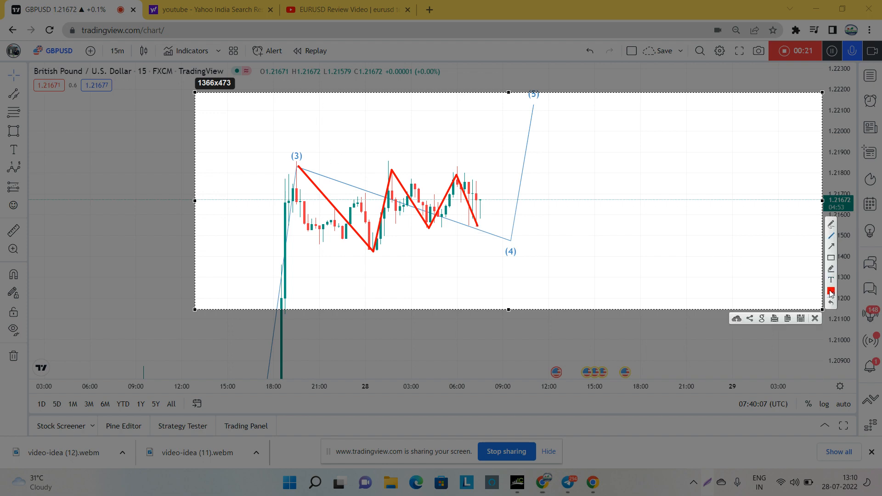
- Change the drawing ink colour from red to purple for the triangle annotation
left_click(831, 292)
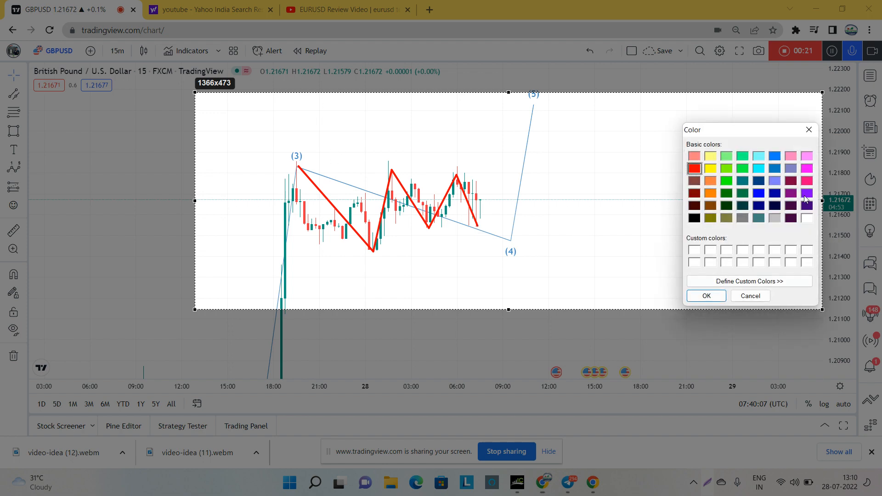
left_click(706, 295)
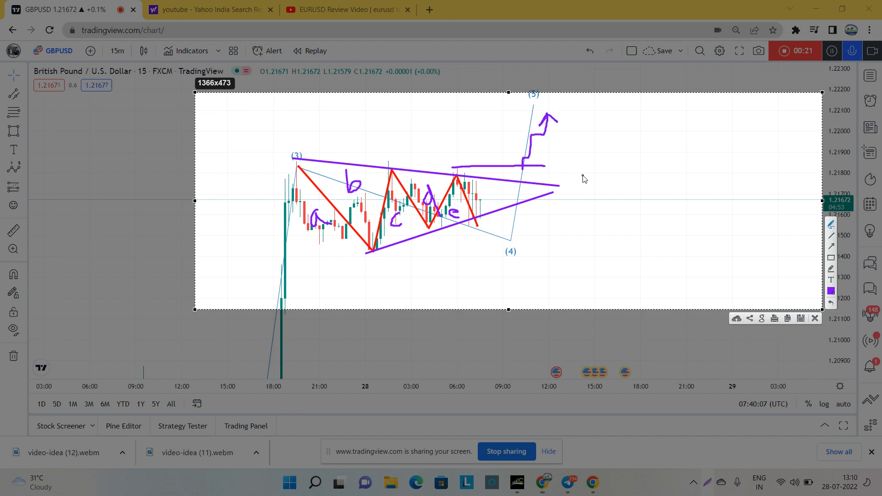
mouse_move(730, 298)
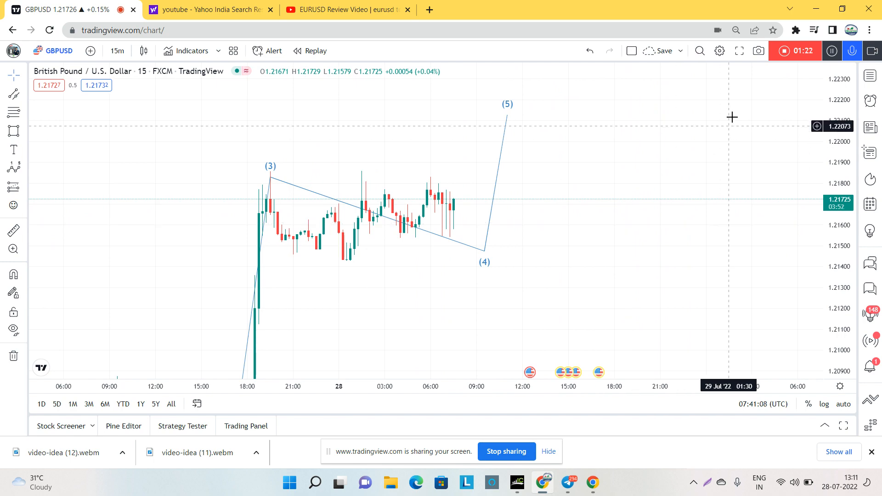
mouse_move(785, 51)
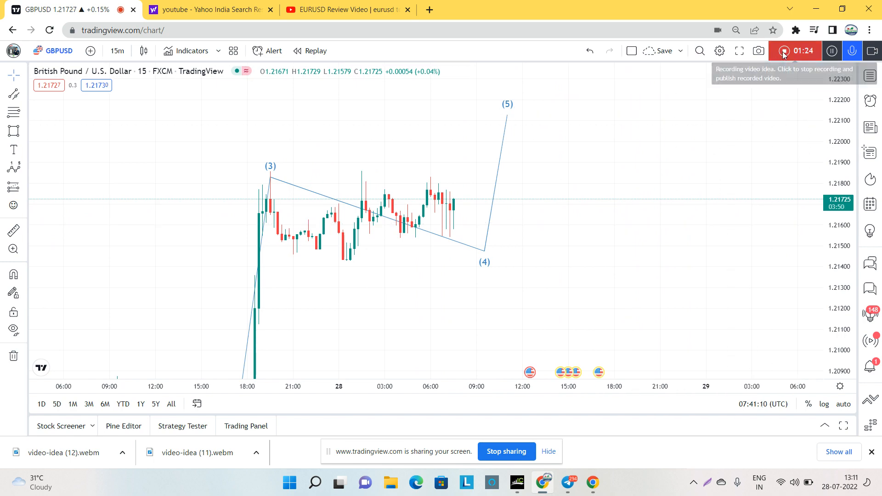